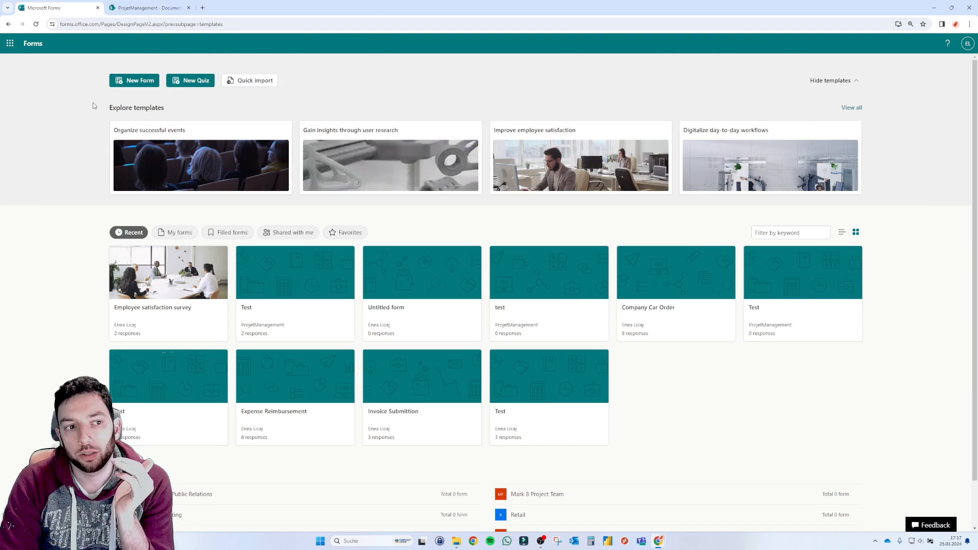
{"action": "mouse_move", "coordinate": [111, 90]}
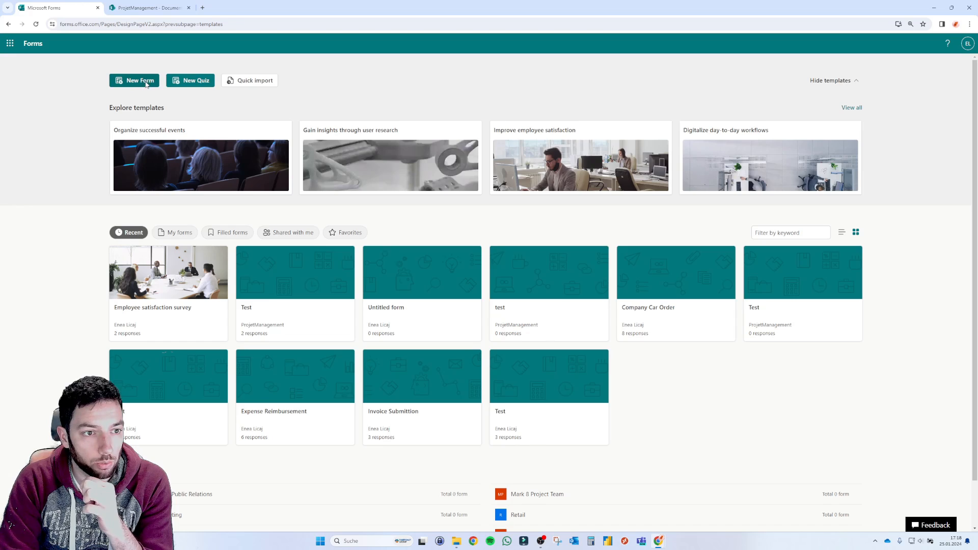
Step: Create a blank form titled 'Test Form 1' with a choice question 'Question1' offering Option 1 and Option 2
{"action": "left_click", "coordinate": [133, 80]}
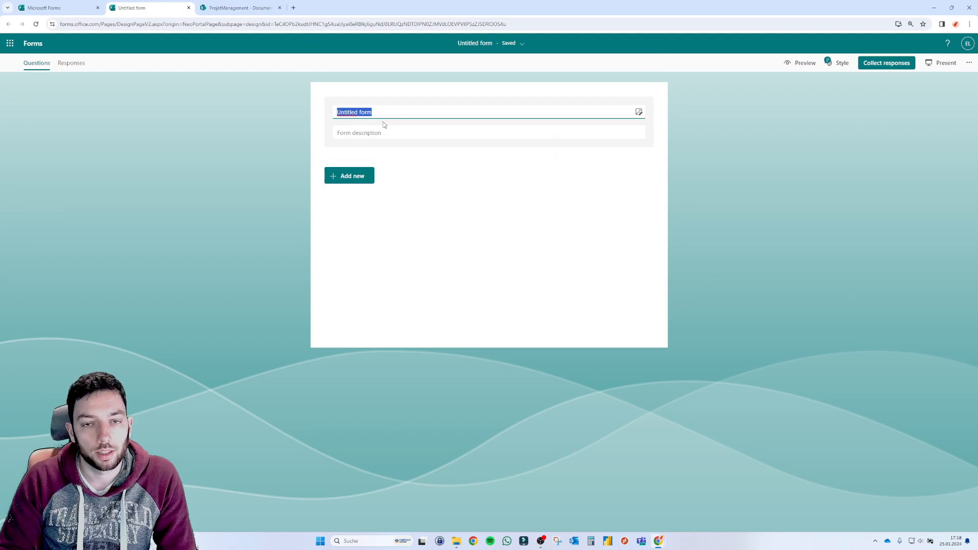
{"action": "type", "text": "Test For"}
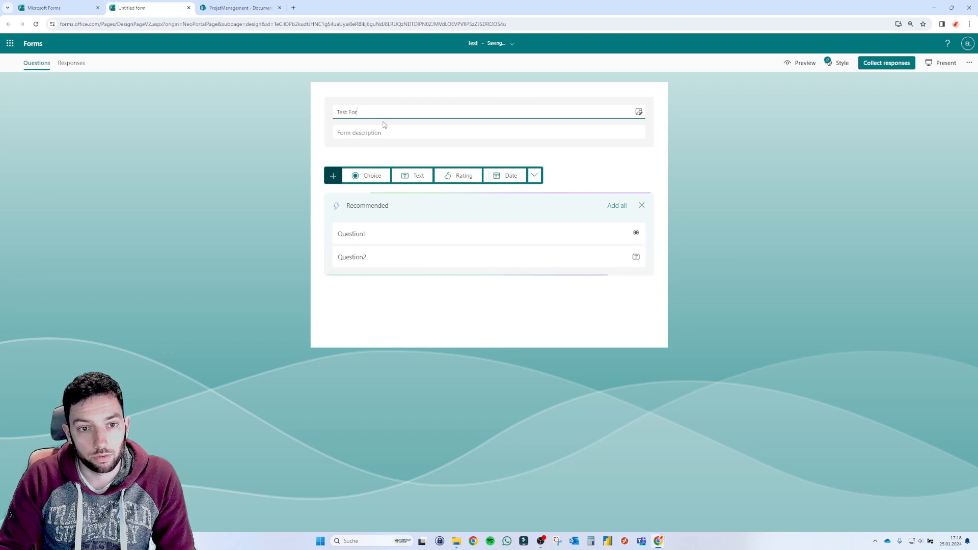
{"action": "type", "text": "m 1"}
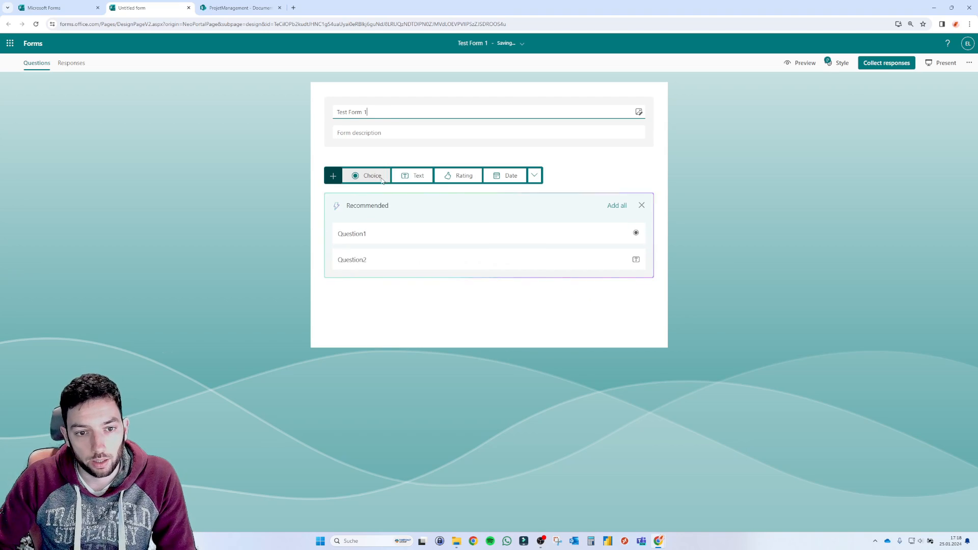
{"action": "left_click", "coordinate": [371, 175]}
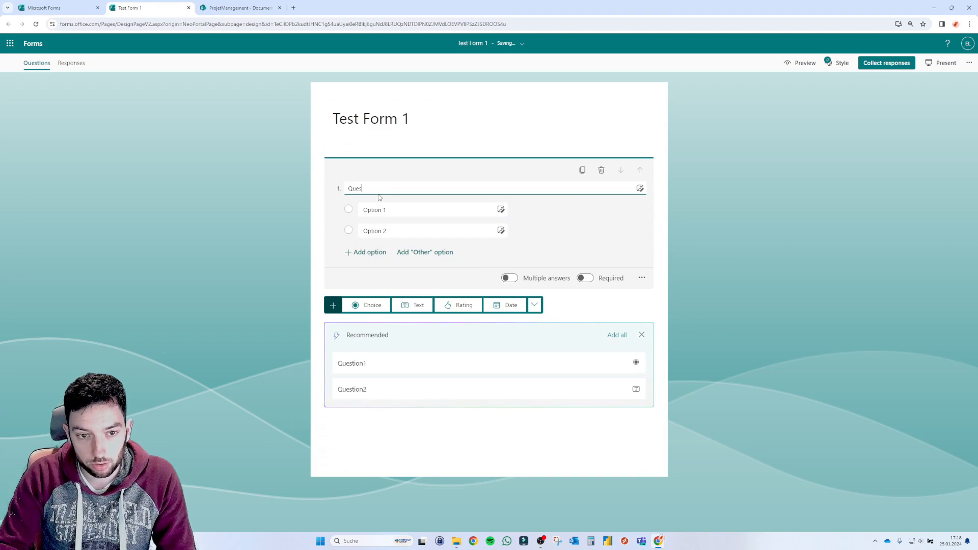
{"action": "type", "text": "Question1"}
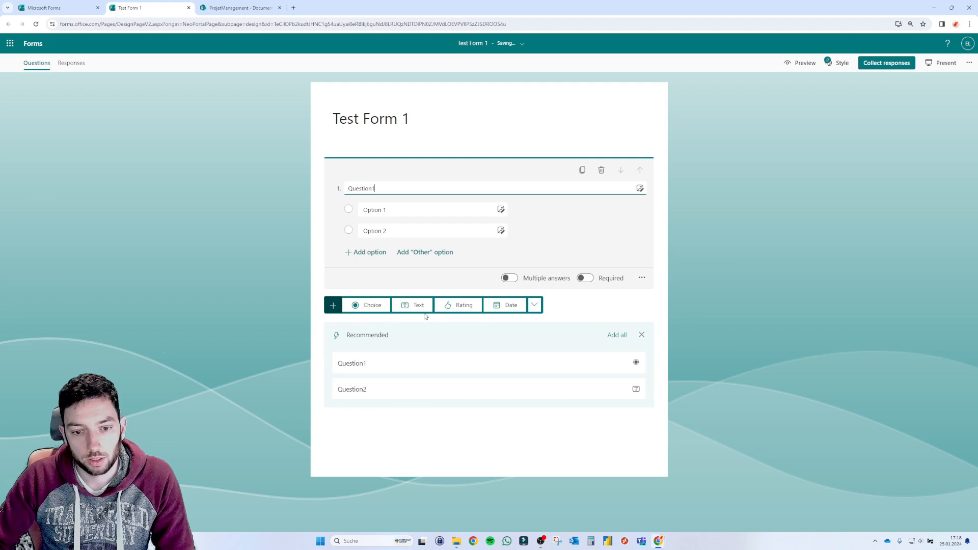
{"action": "left_click", "coordinate": [738, 199]}
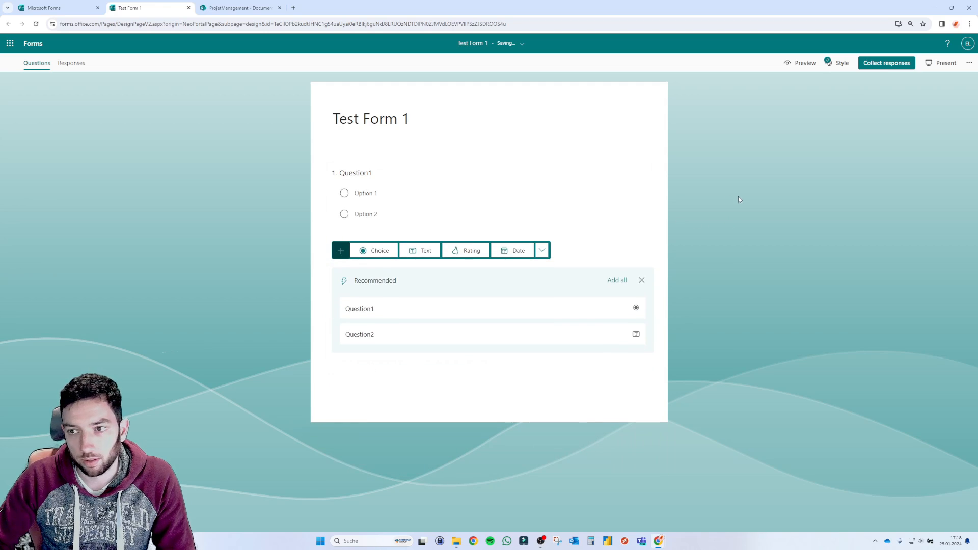
Step: Submit a test response choosing Option 1 through the preview and return to the editor
{"action": "left_click", "coordinate": [804, 62]}
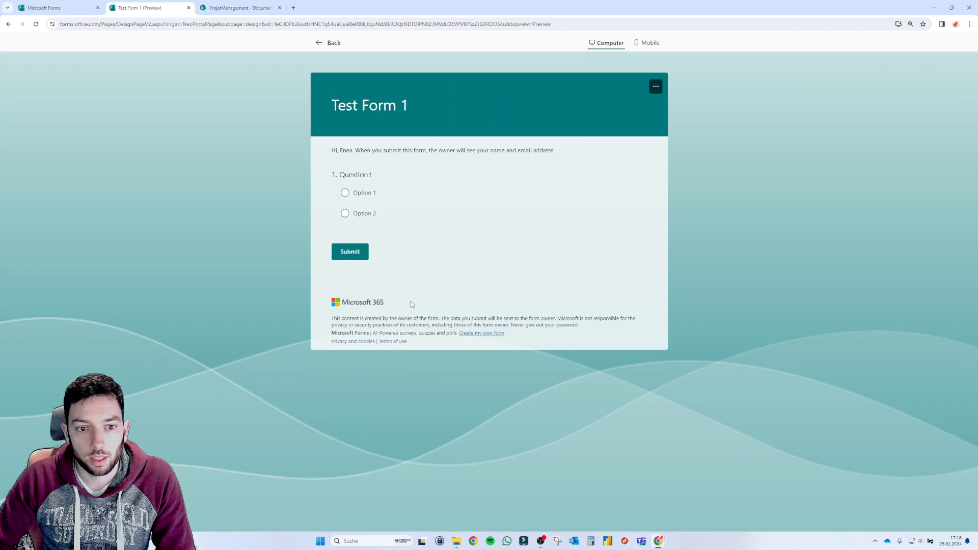
{"action": "mouse_move", "coordinate": [366, 197]}
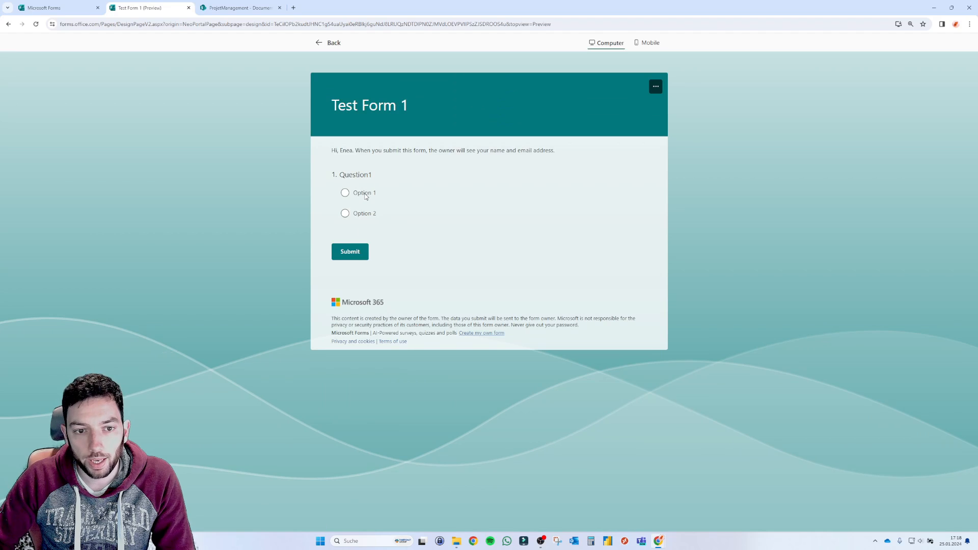
{"action": "left_click", "coordinate": [350, 252]}
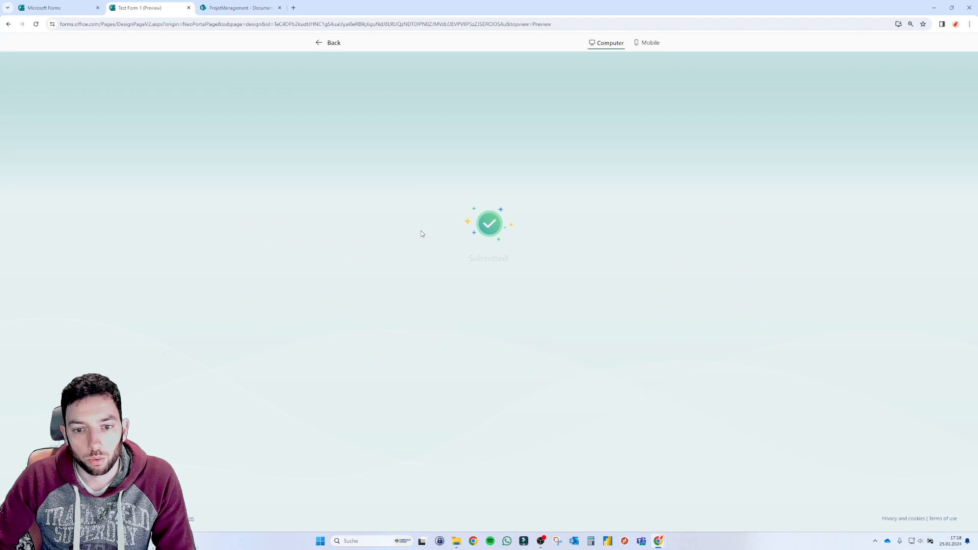
{"action": "left_click", "coordinate": [328, 43]}
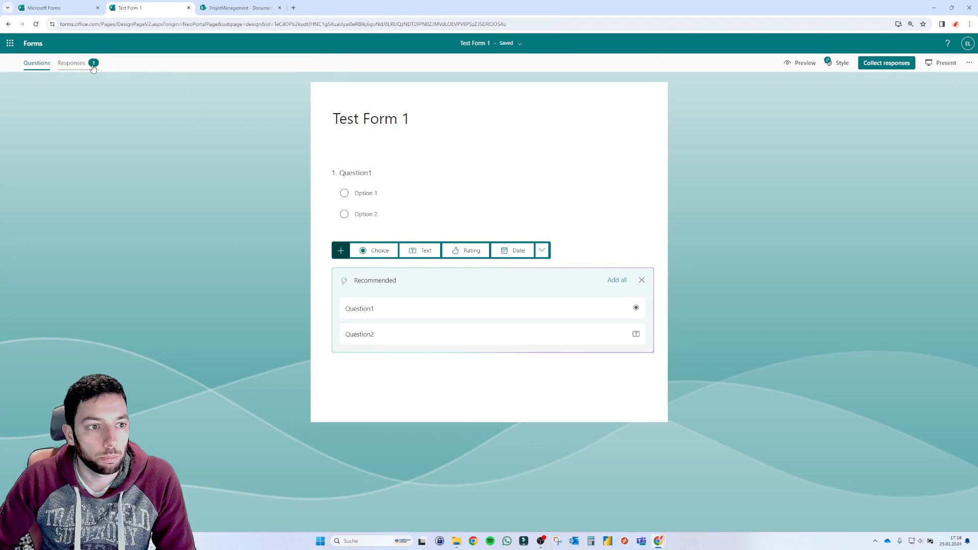
Step: Review the response summary and link the results to a synced Excel workbook named Test Form 1
{"action": "left_click", "coordinate": [72, 62]}
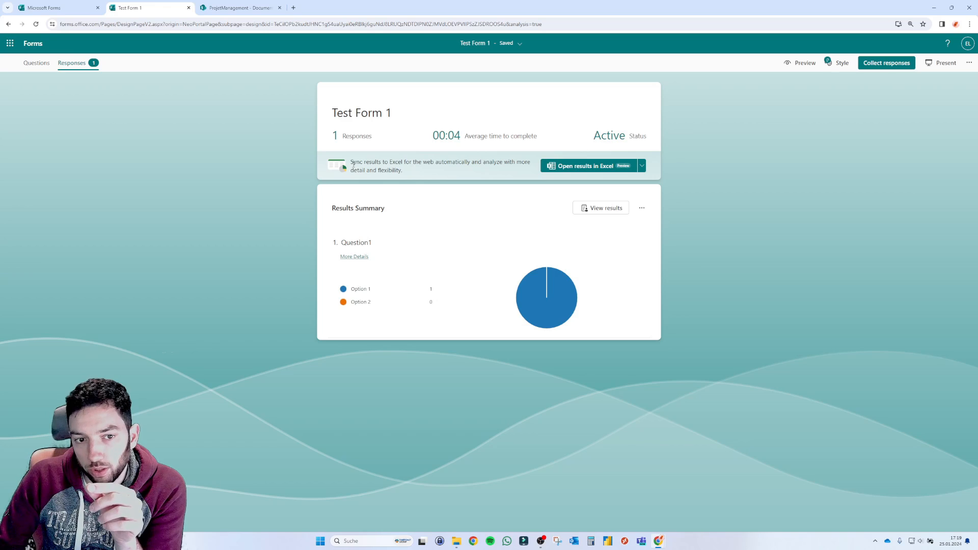
{"action": "mouse_move", "coordinate": [424, 171]}
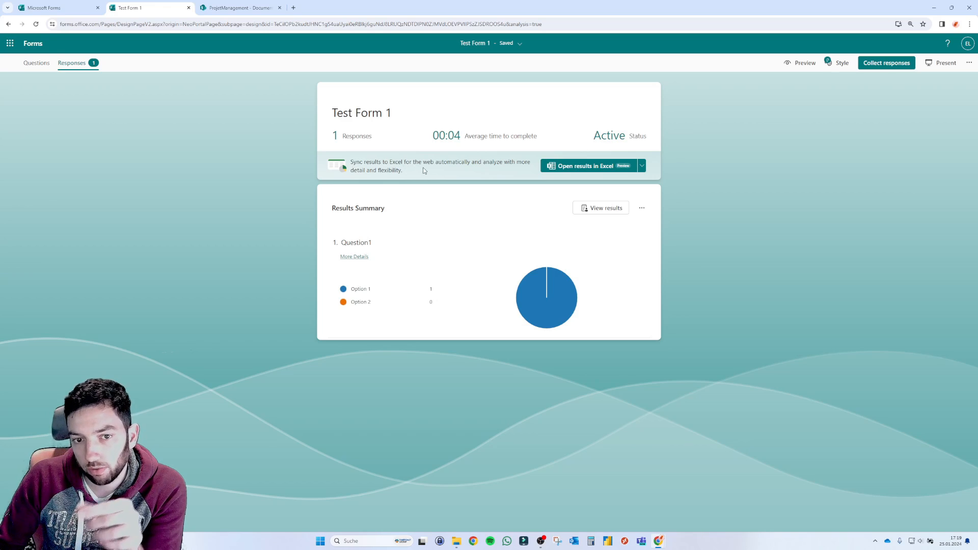
{"action": "mouse_move", "coordinate": [430, 173]}
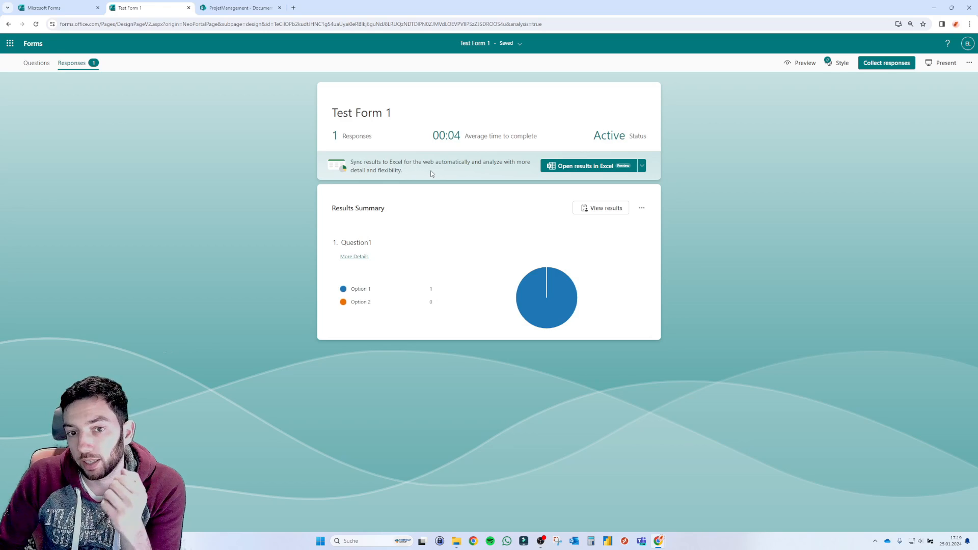
{"action": "mouse_move", "coordinate": [510, 173]}
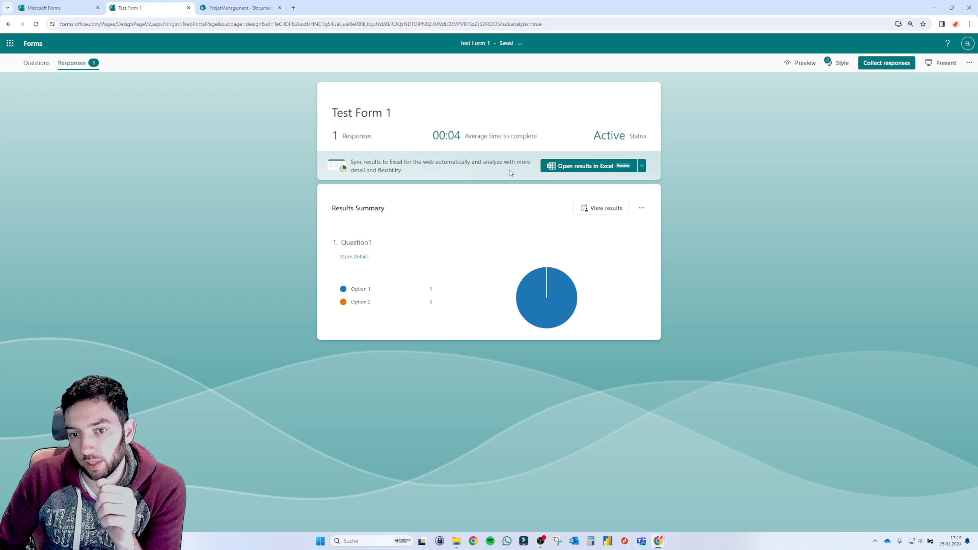
{"action": "left_click", "coordinate": [641, 165]}
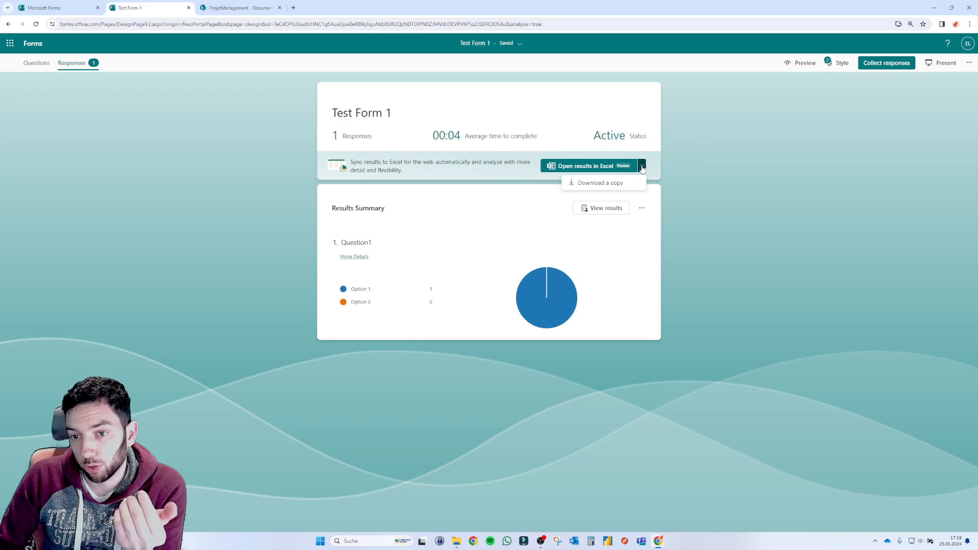
{"action": "mouse_move", "coordinate": [603, 171]}
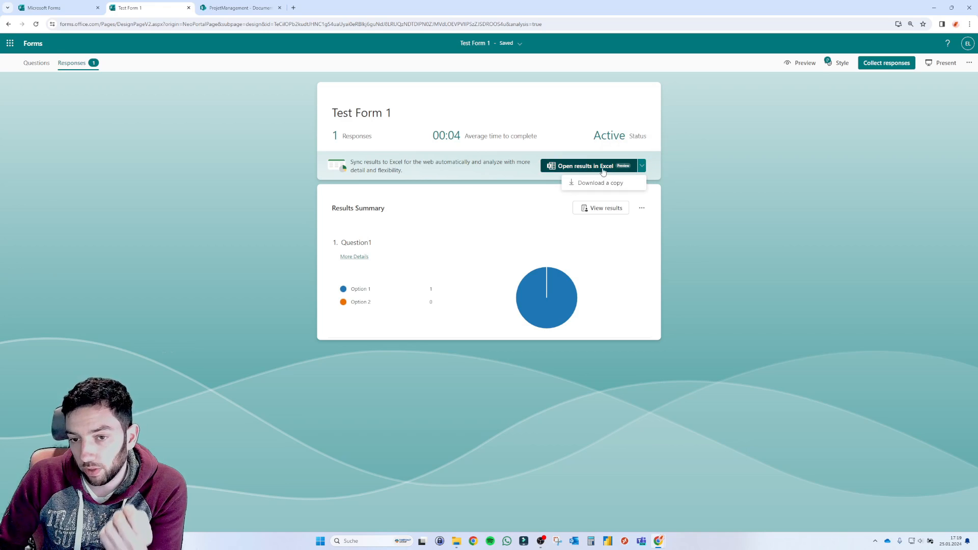
{"action": "left_click", "coordinate": [583, 165]}
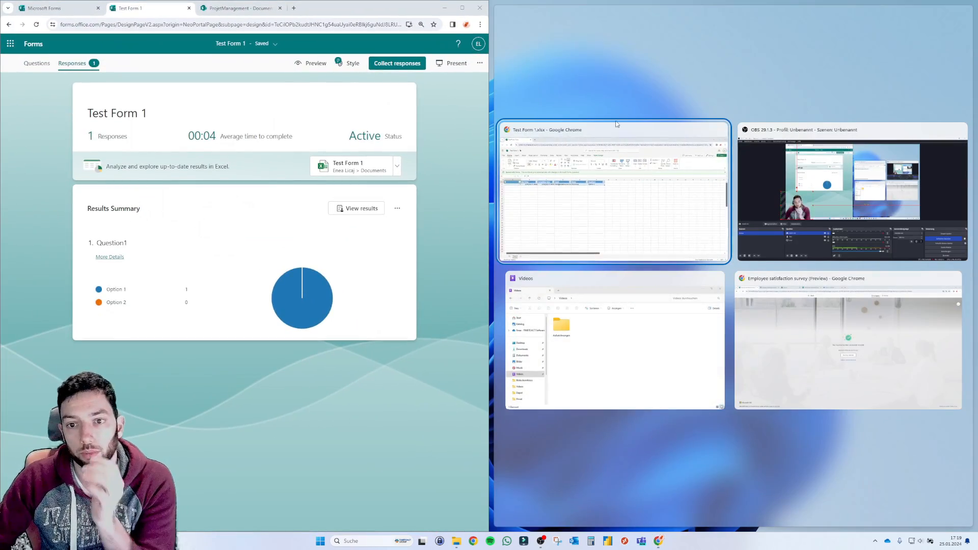
Step: Snap the workbook beside the form and submit two more responses, Option 2 then Option 1, watching rows appear
{"action": "left_click", "coordinate": [613, 191]}
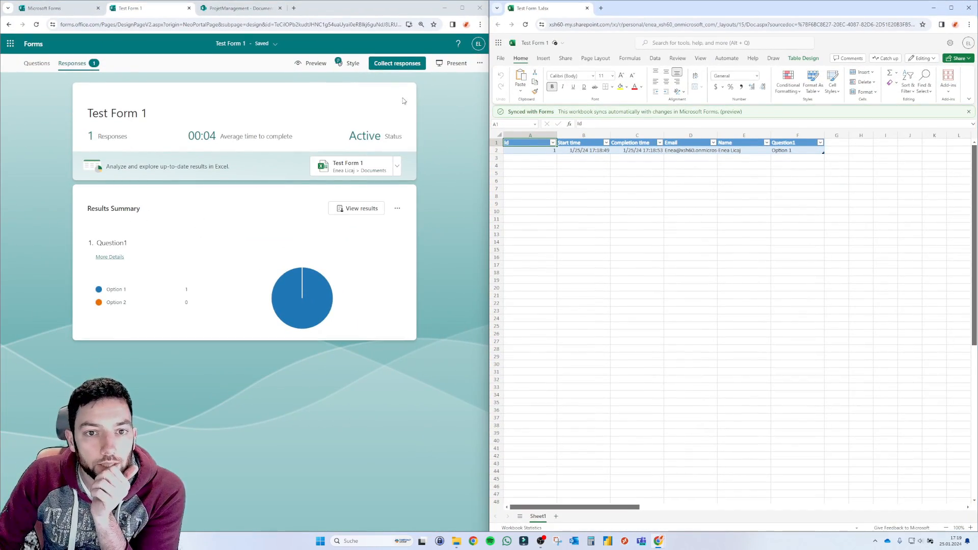
{"action": "left_click", "coordinate": [315, 63]}
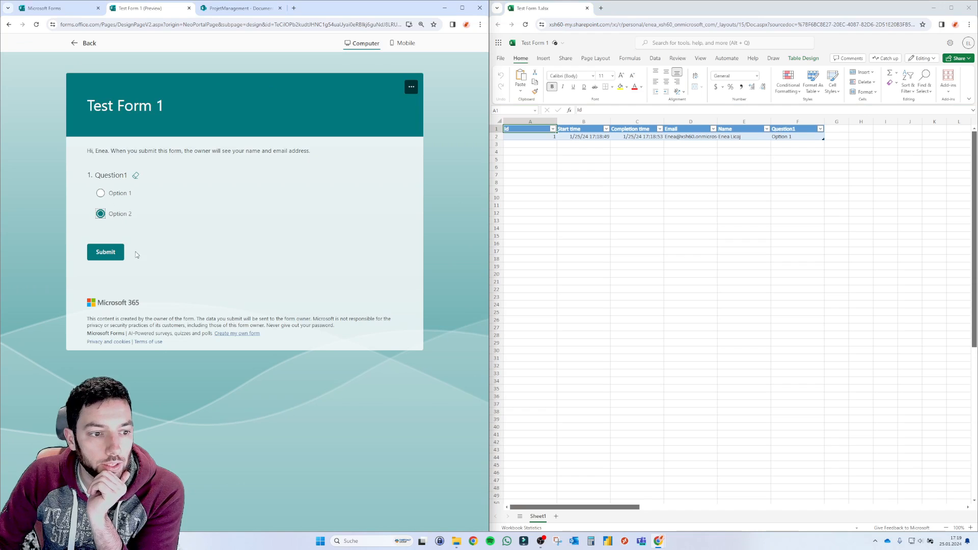
{"action": "left_click", "coordinate": [105, 251]}
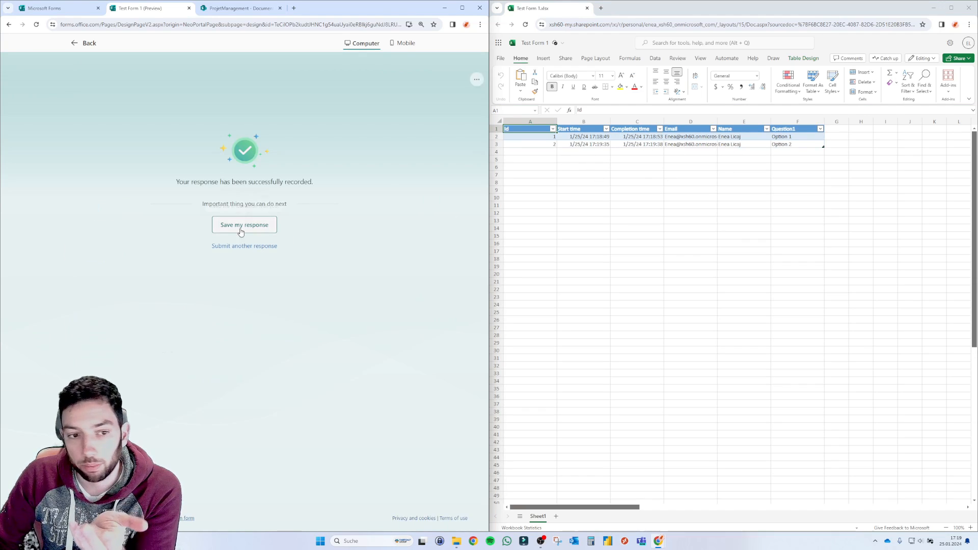
{"action": "left_click", "coordinate": [85, 43]}
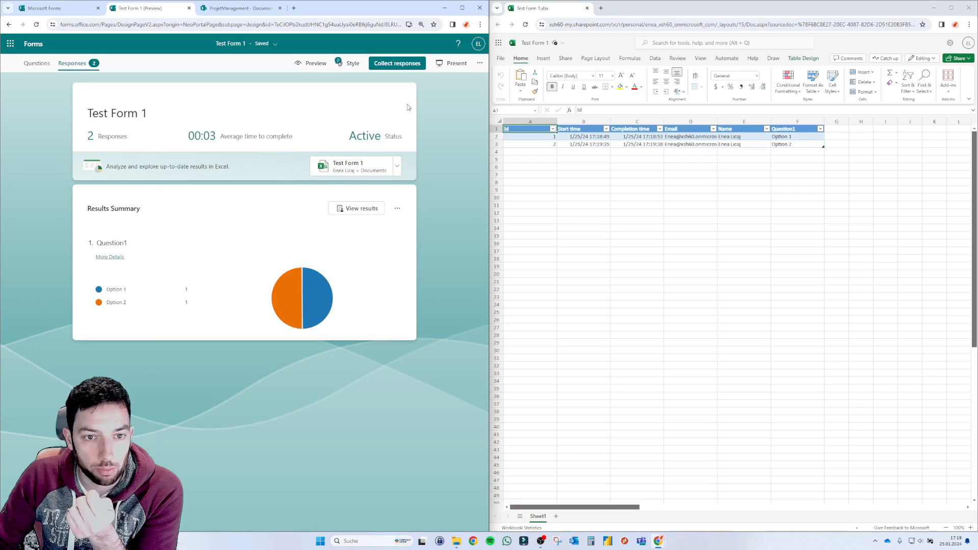
{"action": "left_click", "coordinate": [315, 63]}
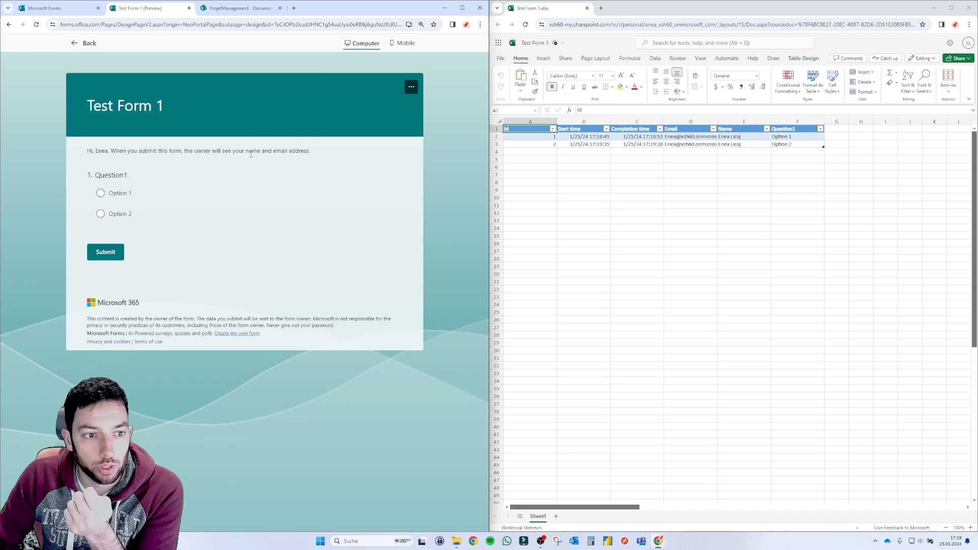
{"action": "left_click", "coordinate": [105, 251]}
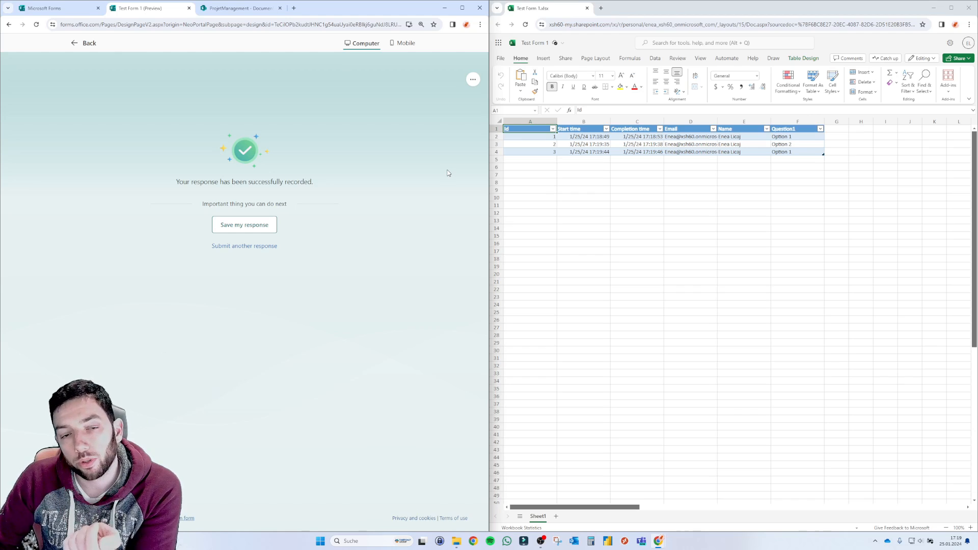
{"action": "mouse_move", "coordinate": [430, 175]}
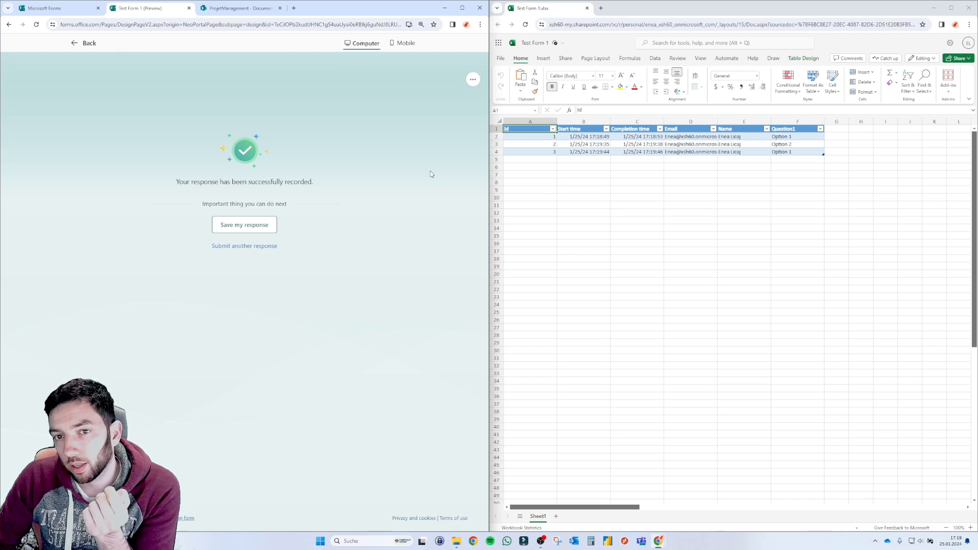
{"action": "mouse_move", "coordinate": [434, 170]}
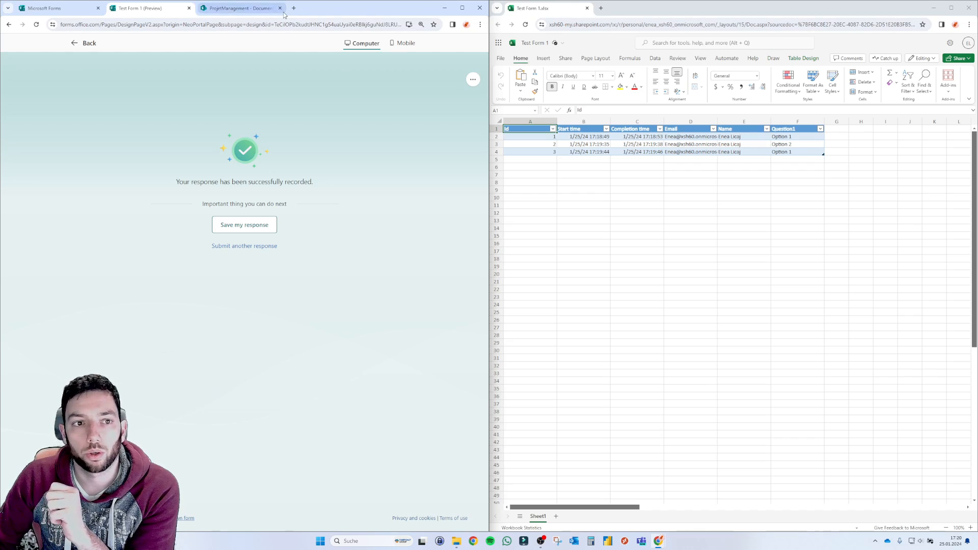
{"action": "mouse_move", "coordinate": [240, 9]}
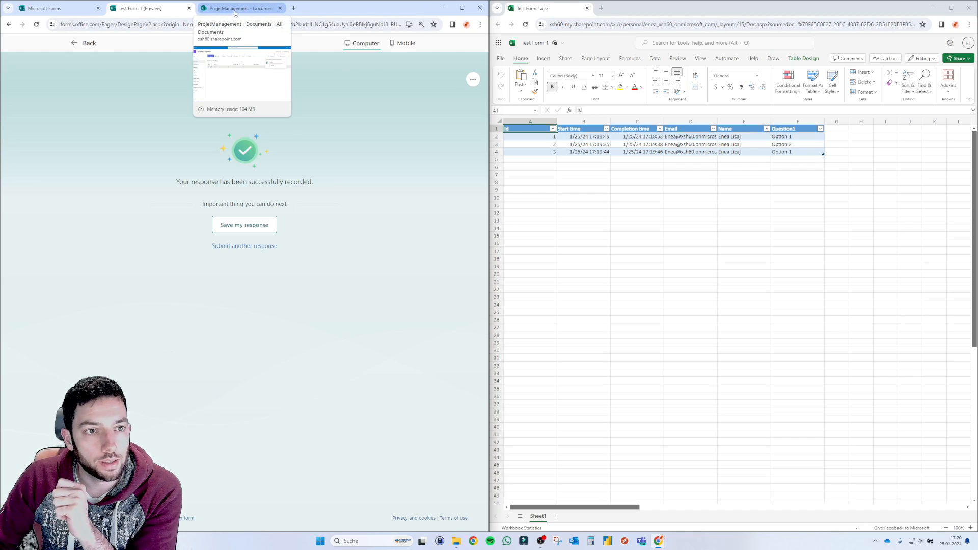
Step: Start a new Forms for Excel workbook from the ProjetManagement Documents library's New menu
{"action": "left_click", "coordinate": [241, 8]}
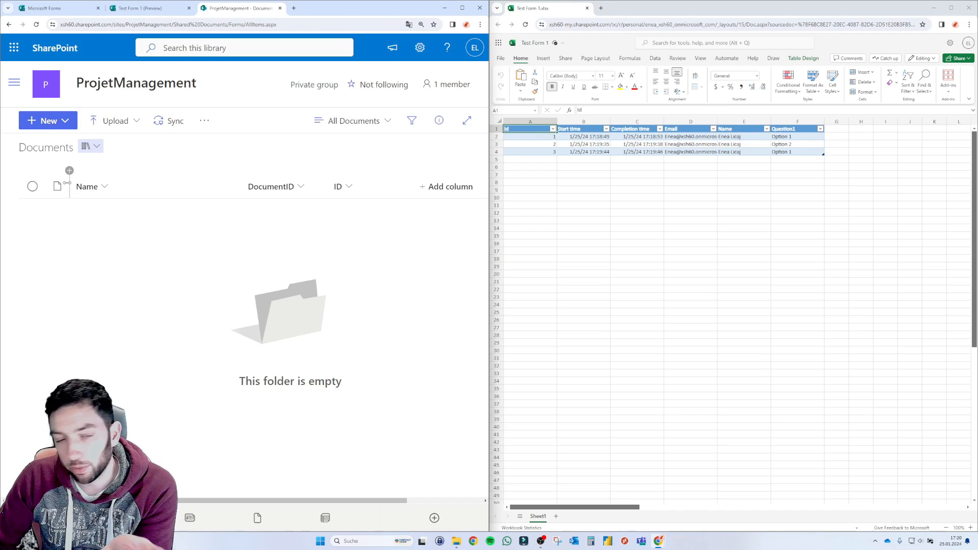
{"action": "left_click", "coordinate": [44, 120]}
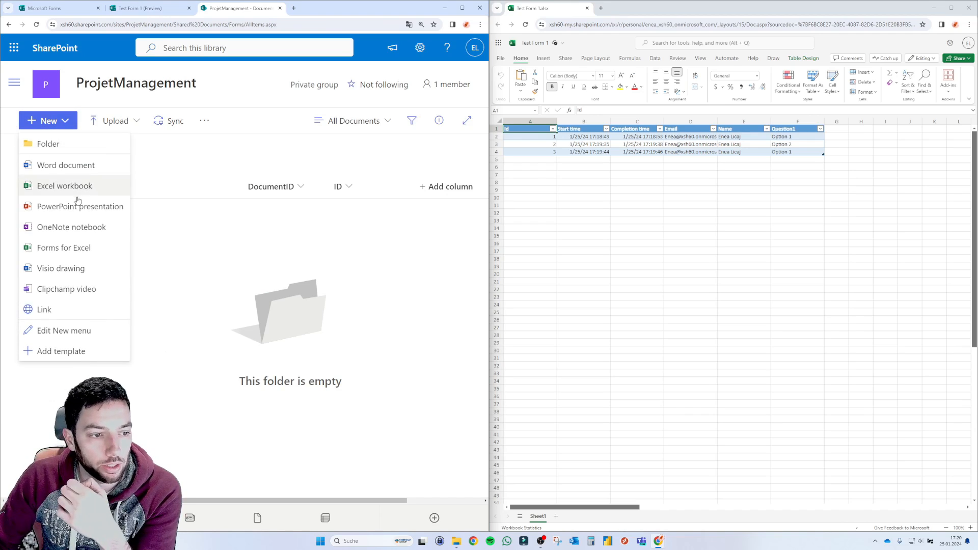
{"action": "left_click", "coordinate": [63, 248]}
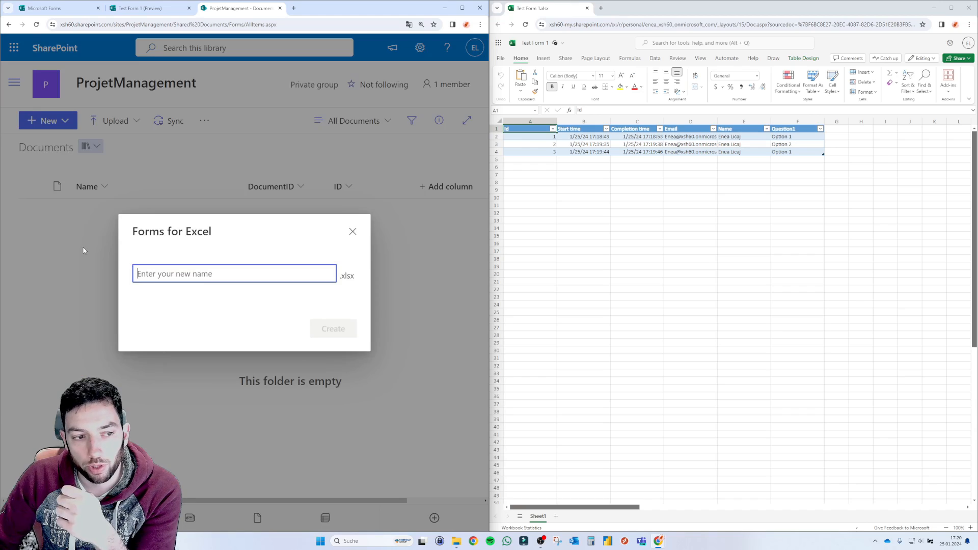
Step: Name the workbook 'Test' and create it along with its linked form
{"action": "type", "text": "T"}
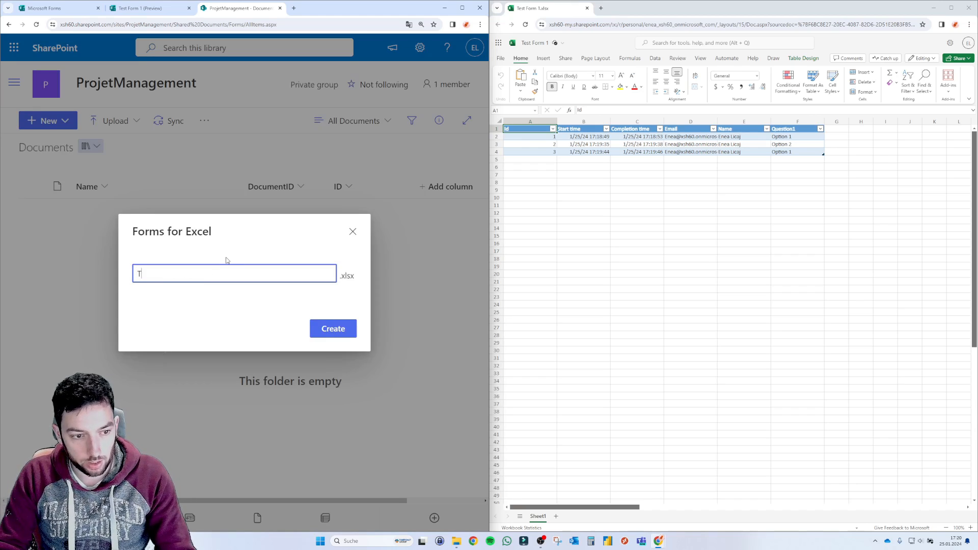
{"action": "type", "text": "est"}
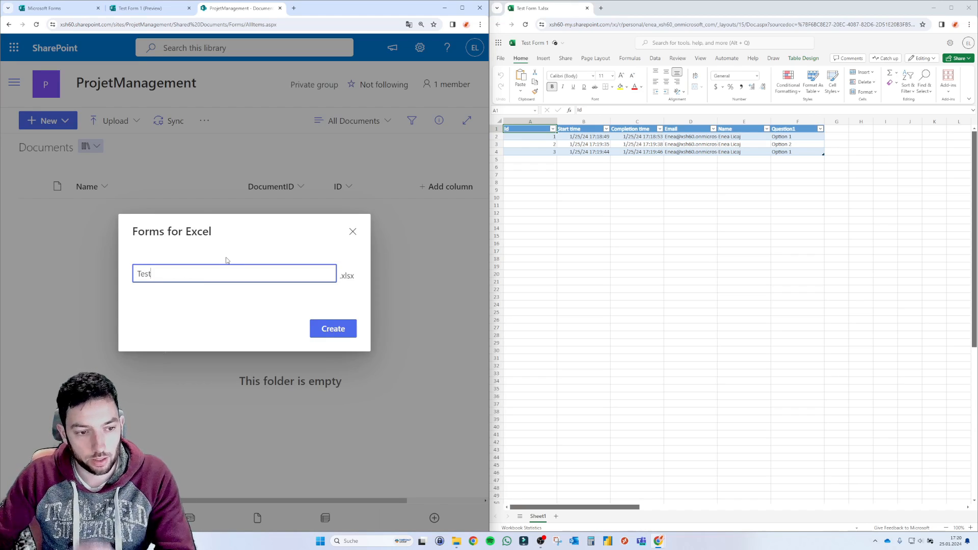
{"action": "left_click", "coordinate": [332, 329]}
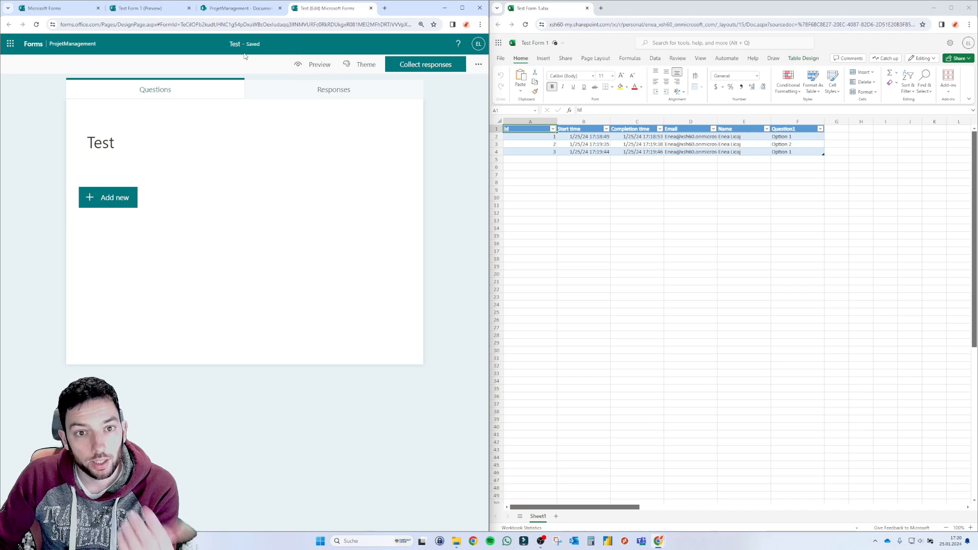
Step: Add a choice question with Option 1 and Option 2 to the Test form, then return to the library listing Test.xlsx
{"action": "left_click", "coordinate": [108, 197]}
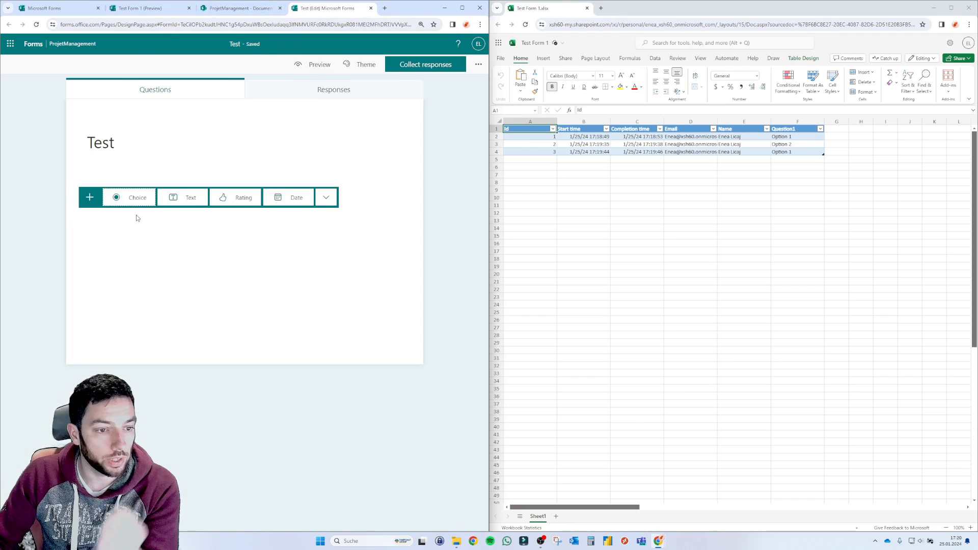
{"action": "left_click", "coordinate": [137, 196]}
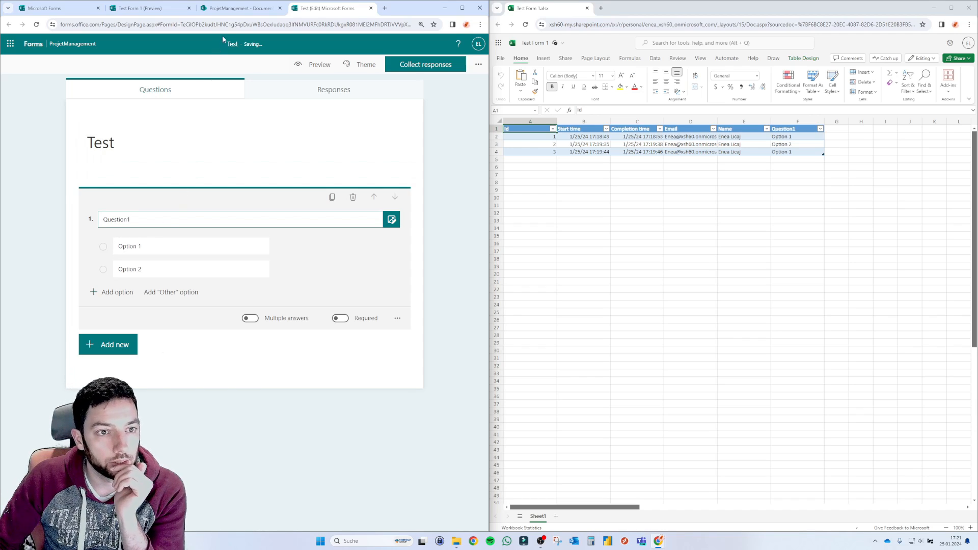
{"action": "left_click", "coordinate": [240, 8]}
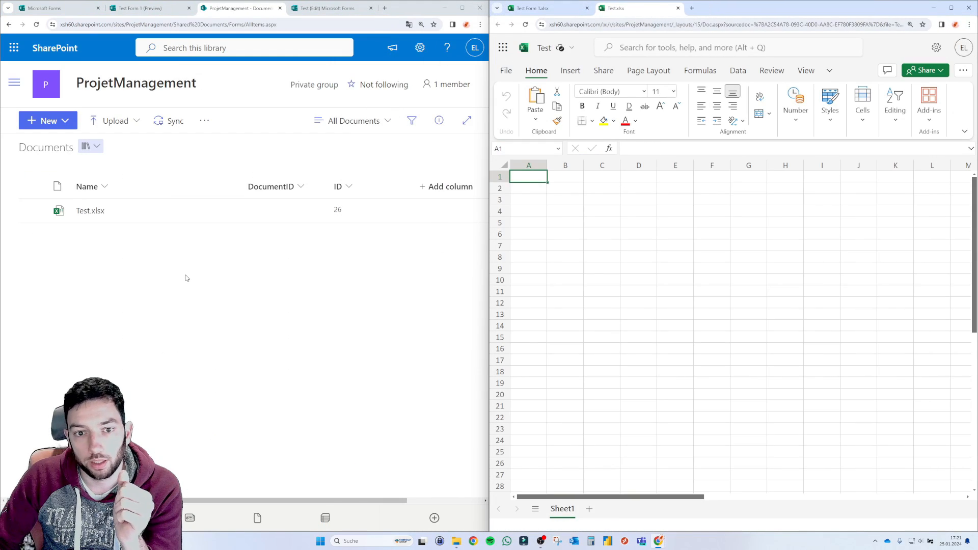
Step: Submit a test response to the Test form choosing Option 1 through the preview
{"action": "left_click", "coordinate": [327, 8]}
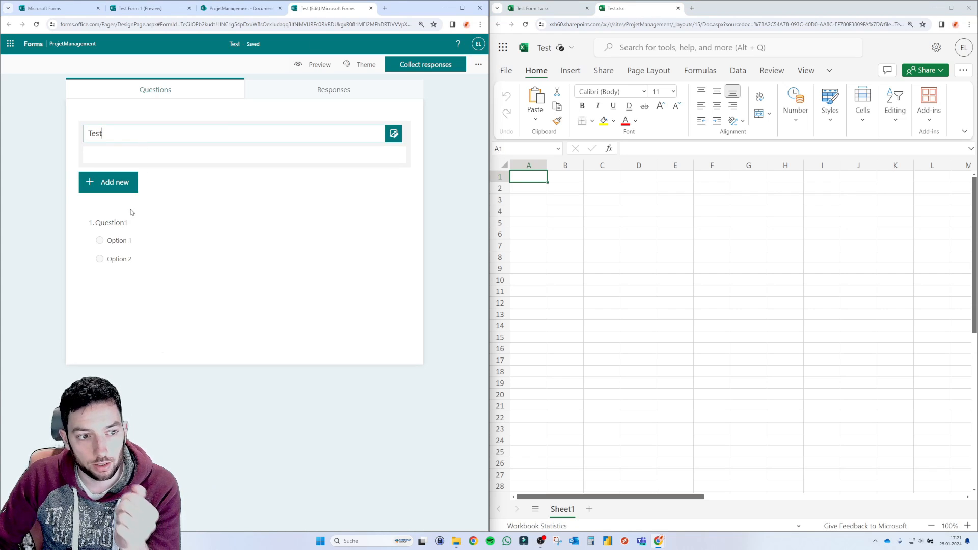
{"action": "left_click", "coordinate": [319, 64]}
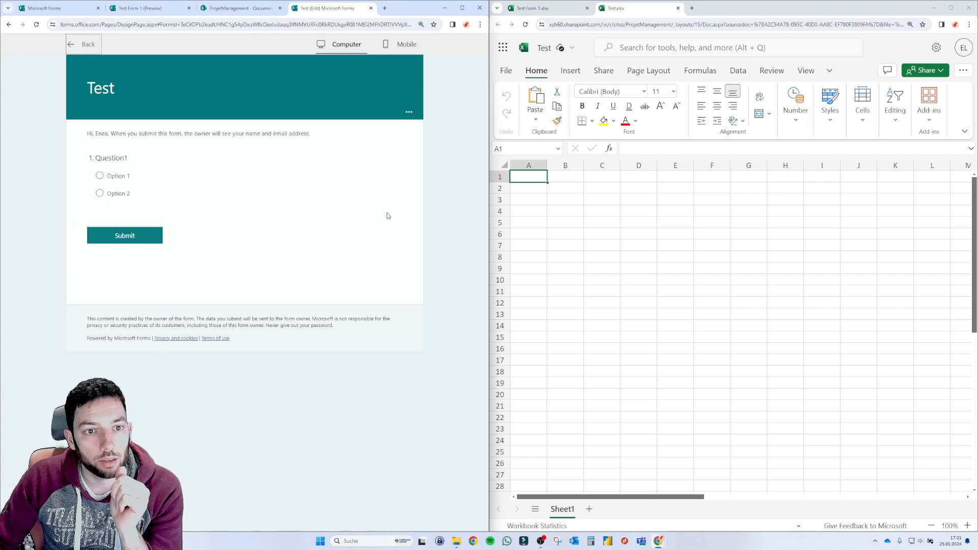
{"action": "left_click", "coordinate": [99, 175]}
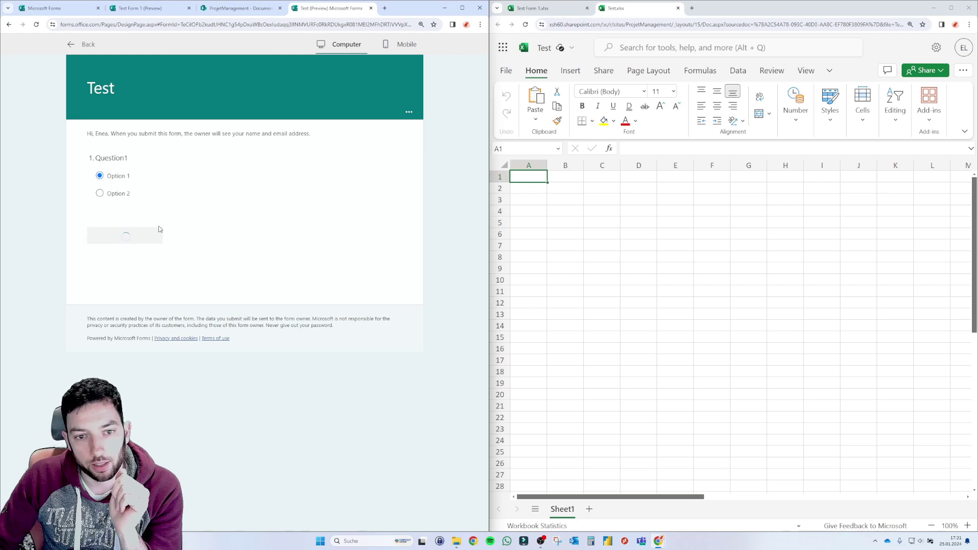
{"action": "left_click", "coordinate": [124, 235]}
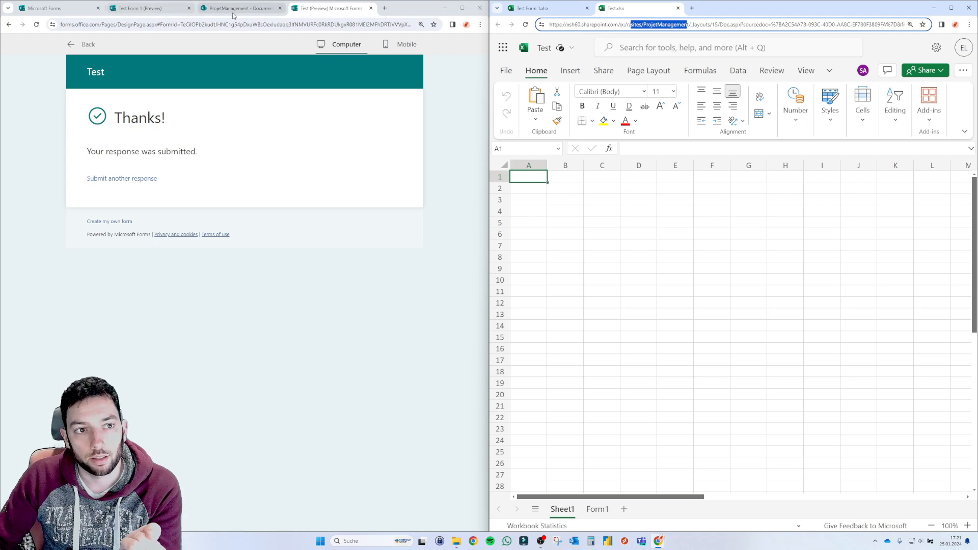
{"action": "mouse_move", "coordinate": [869, 51]}
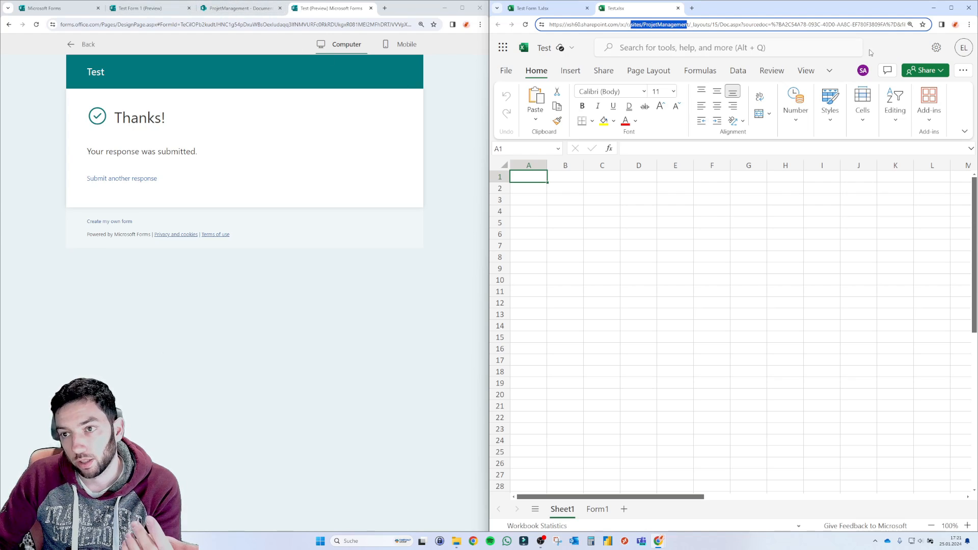
Step: Inspect the Form1 sheet holding the response row and delete the empty Sheet1 from the Test workbook
{"action": "left_click", "coordinate": [528, 257]}
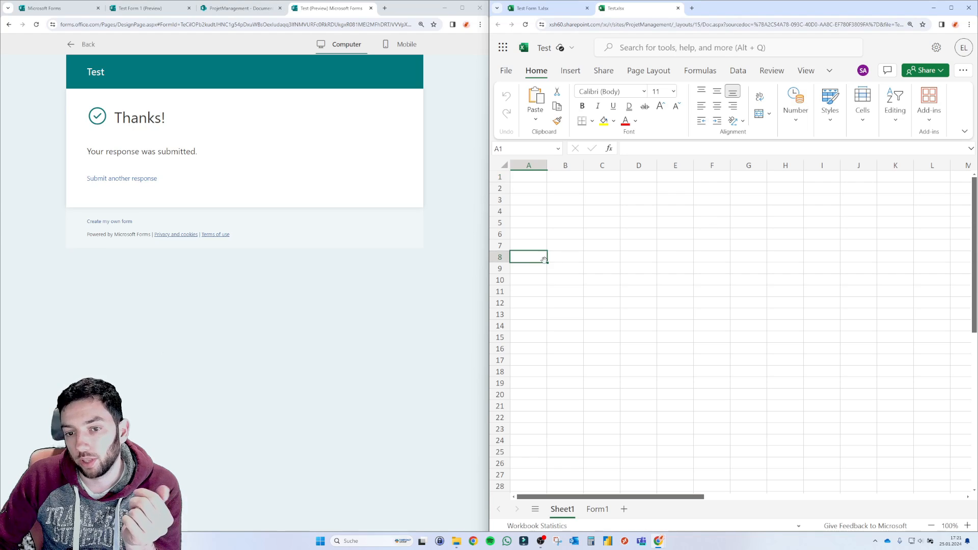
{"action": "left_click", "coordinate": [674, 222]}
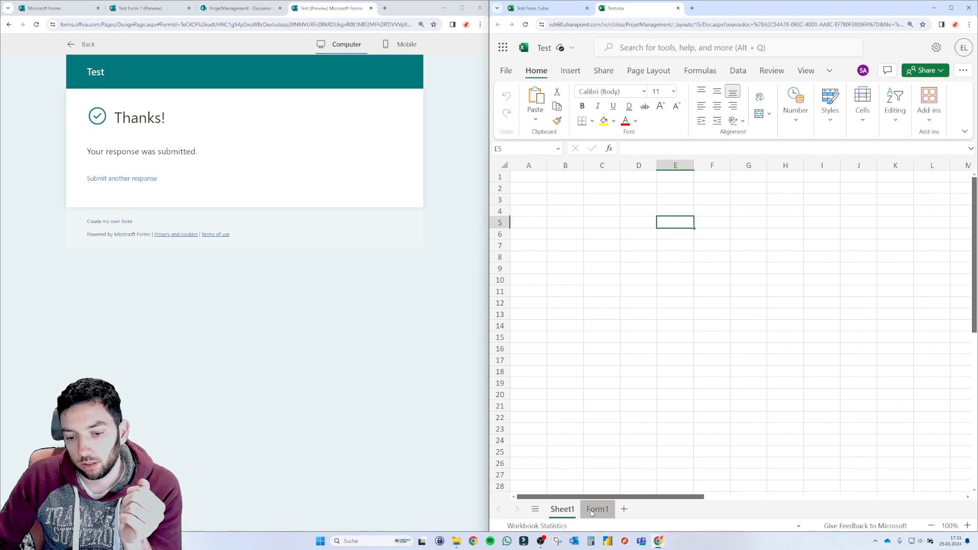
{"action": "left_click", "coordinate": [596, 509]}
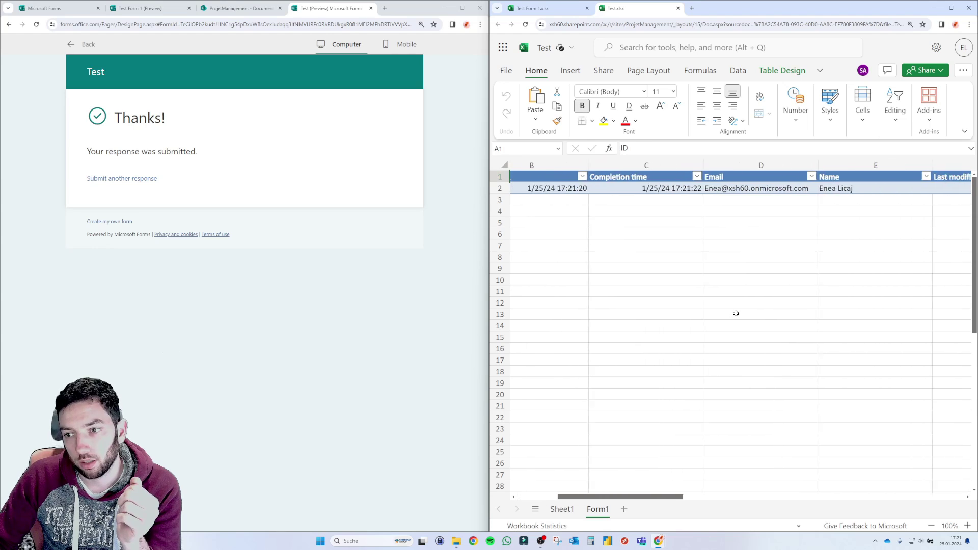
{"action": "left_click", "coordinate": [562, 509]}
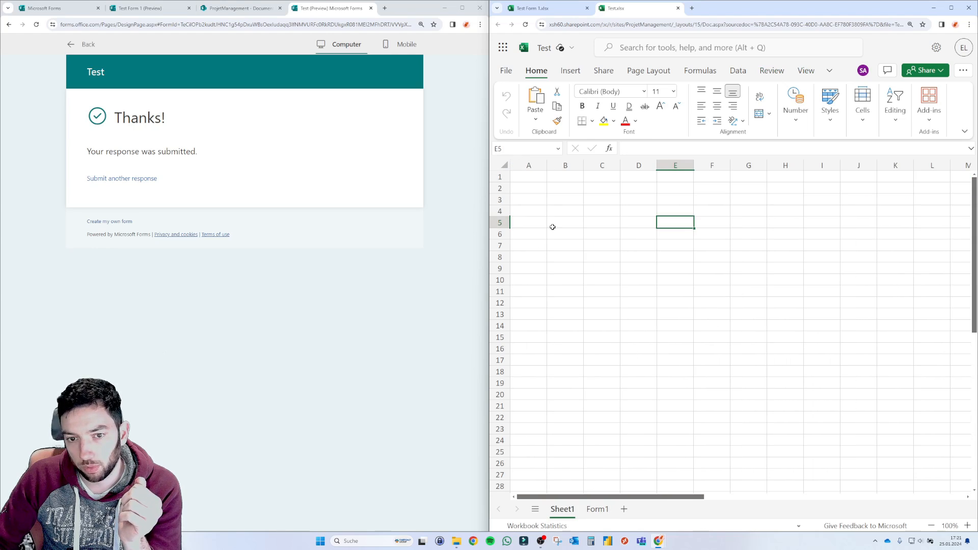
{"action": "right_click", "coordinate": [562, 509]}
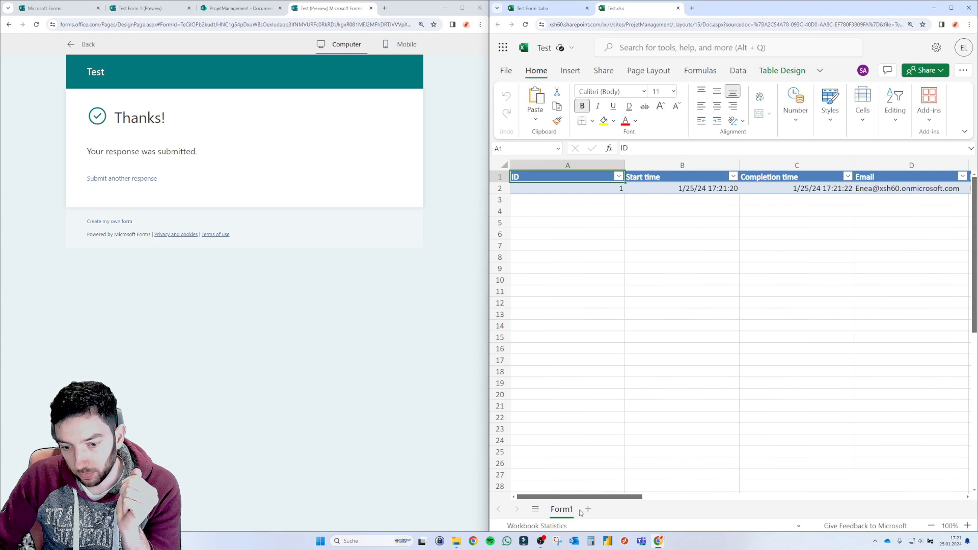
{"action": "mouse_move", "coordinate": [149, 70]}
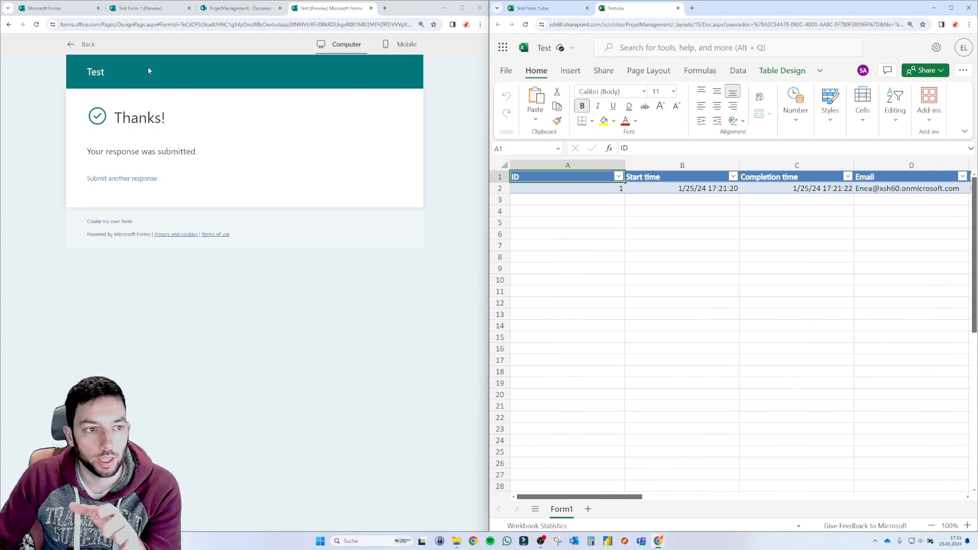
Step: Submit two more responses so Form1 lists IDs 1 to 3 and dismiss the recent-changes notice
{"action": "left_click", "coordinate": [121, 178]}
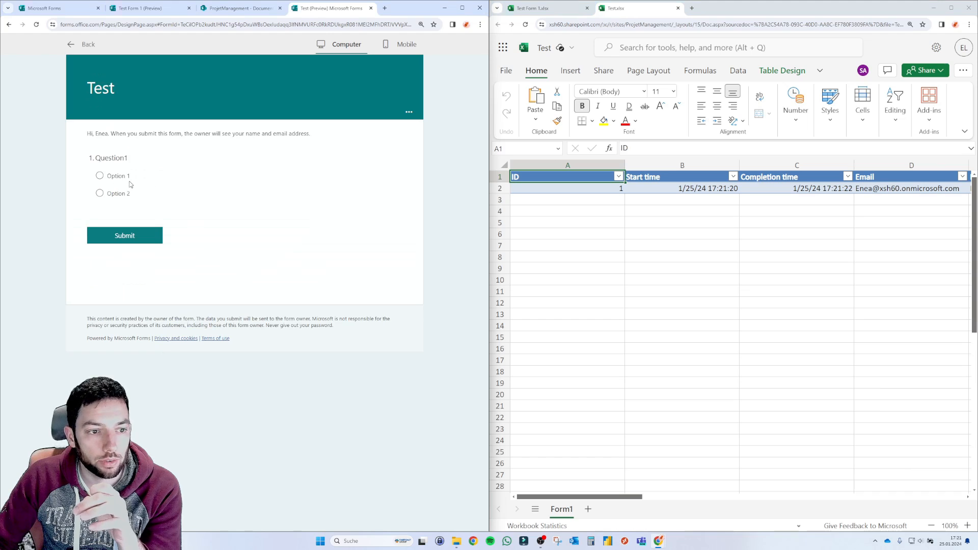
{"action": "left_click", "coordinate": [124, 235]}
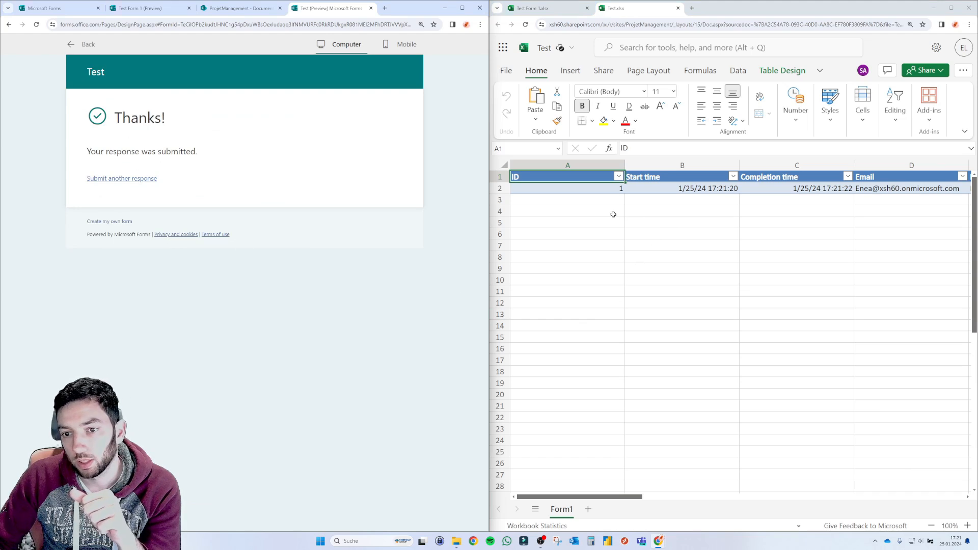
{"action": "mouse_move", "coordinate": [666, 202]}
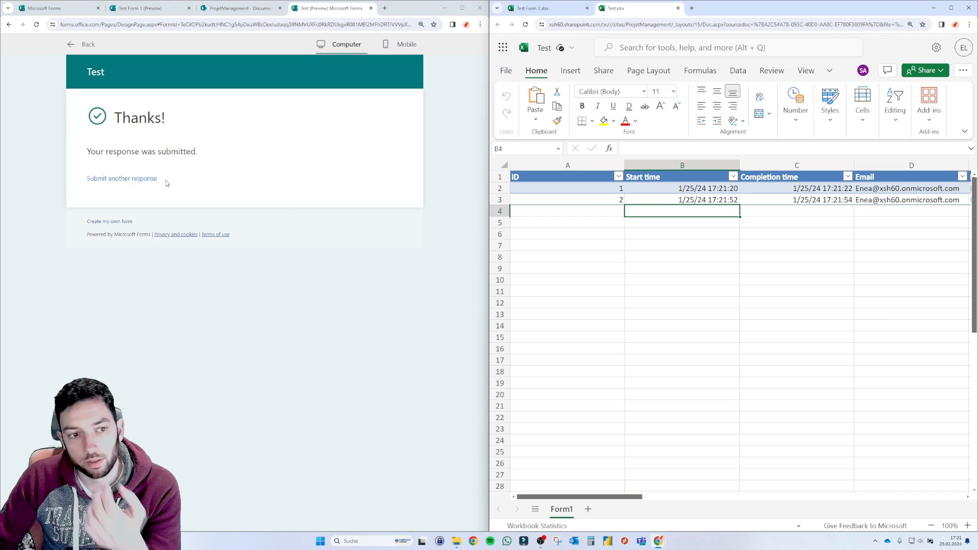
{"action": "left_click", "coordinate": [121, 179]}
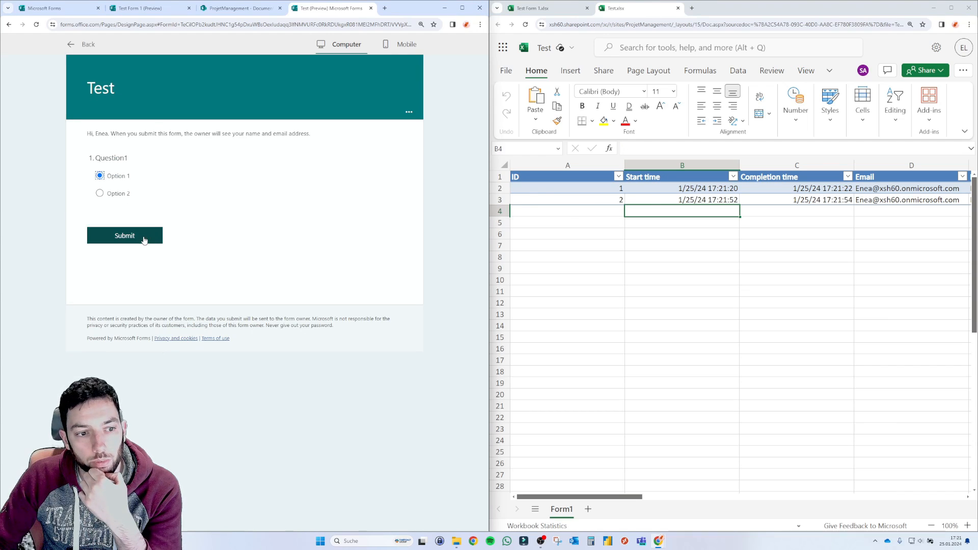
{"action": "left_click", "coordinate": [125, 236]}
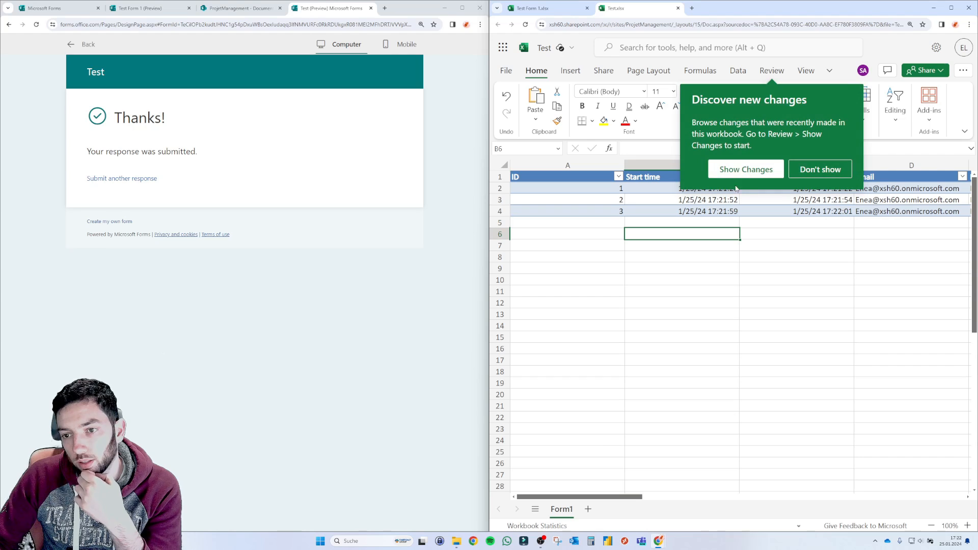
{"action": "left_click", "coordinate": [819, 169]}
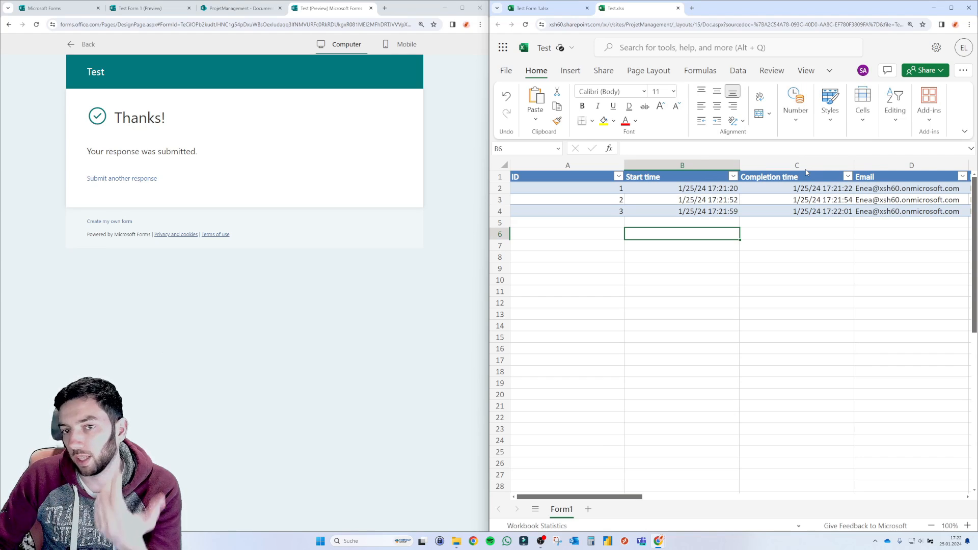
{"action": "mouse_move", "coordinate": [465, 132]}
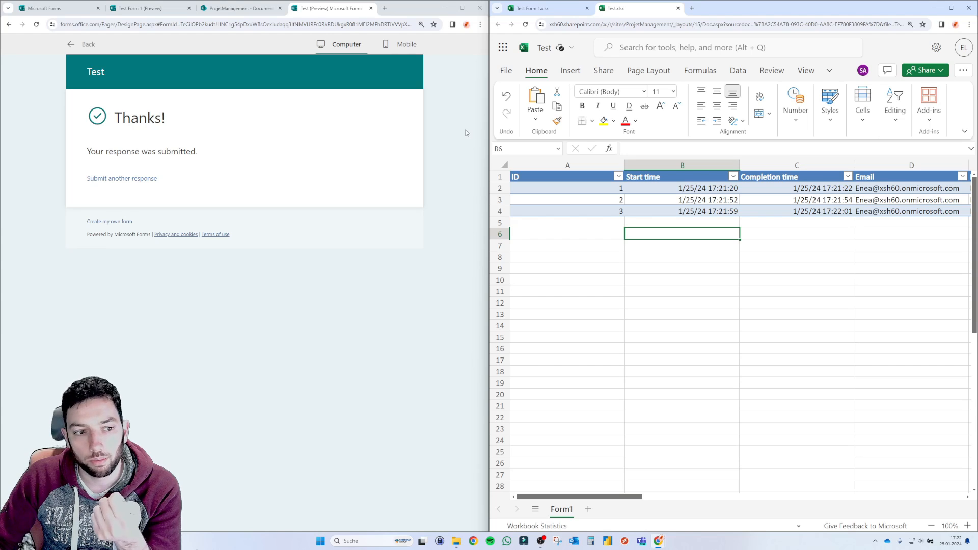
{"action": "left_click", "coordinate": [542, 8]}
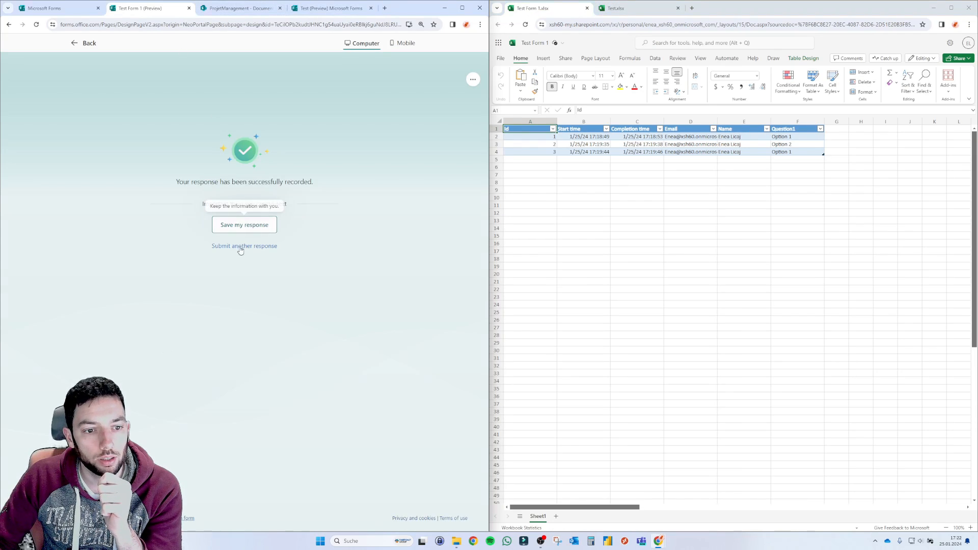
Step: Submit a fourth Test Form 1 response with Option 1, recorded as ID 4 in its workbook
{"action": "left_click", "coordinate": [243, 245]}
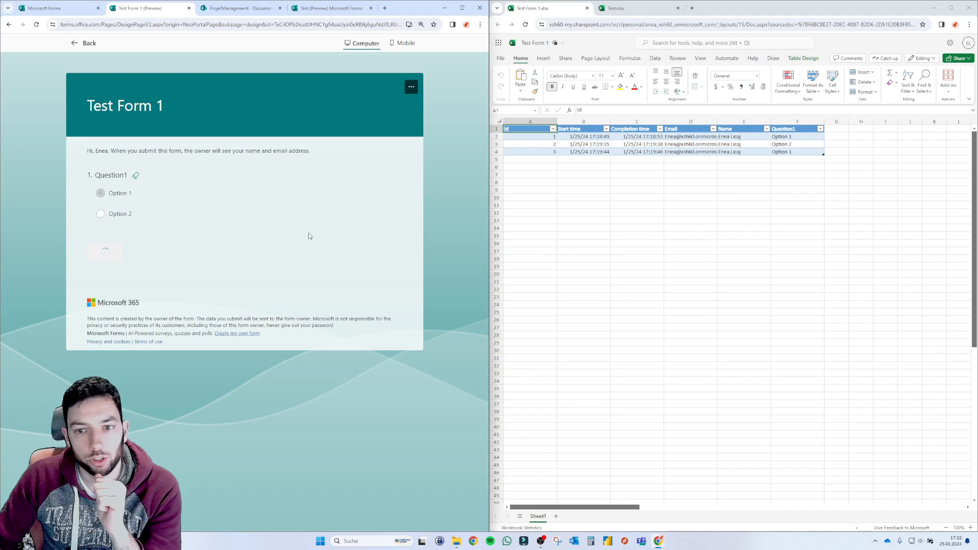
{"action": "left_click", "coordinate": [105, 251]}
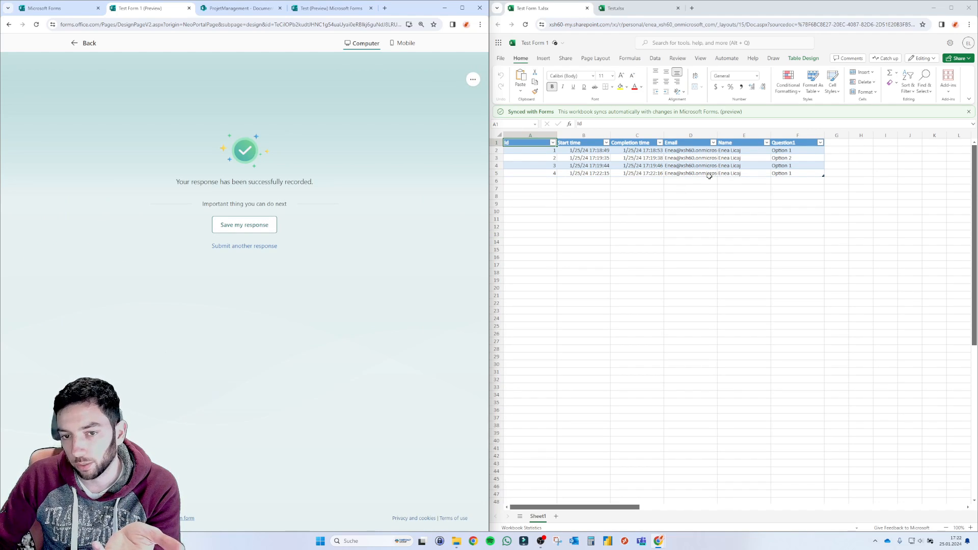
{"action": "mouse_move", "coordinate": [601, 120]}
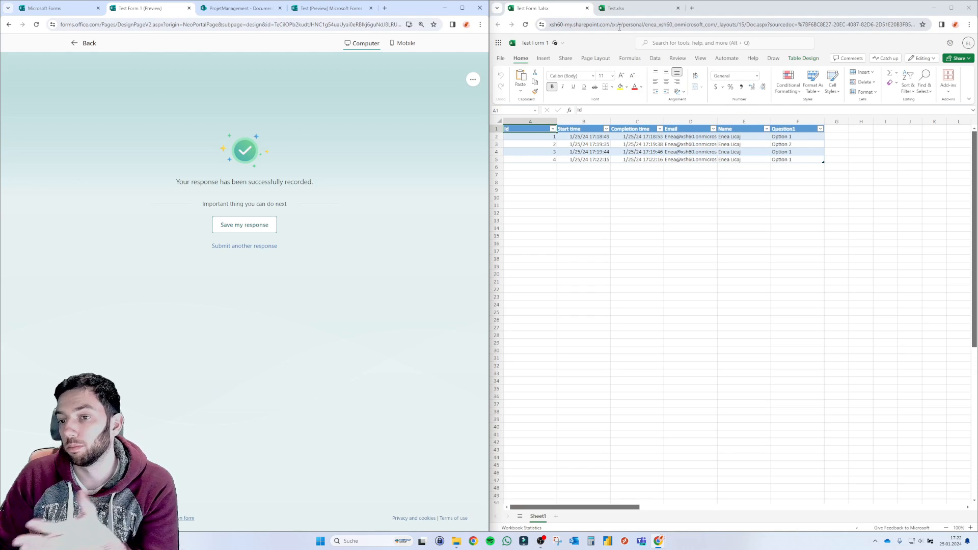
{"action": "left_click", "coordinate": [241, 8]}
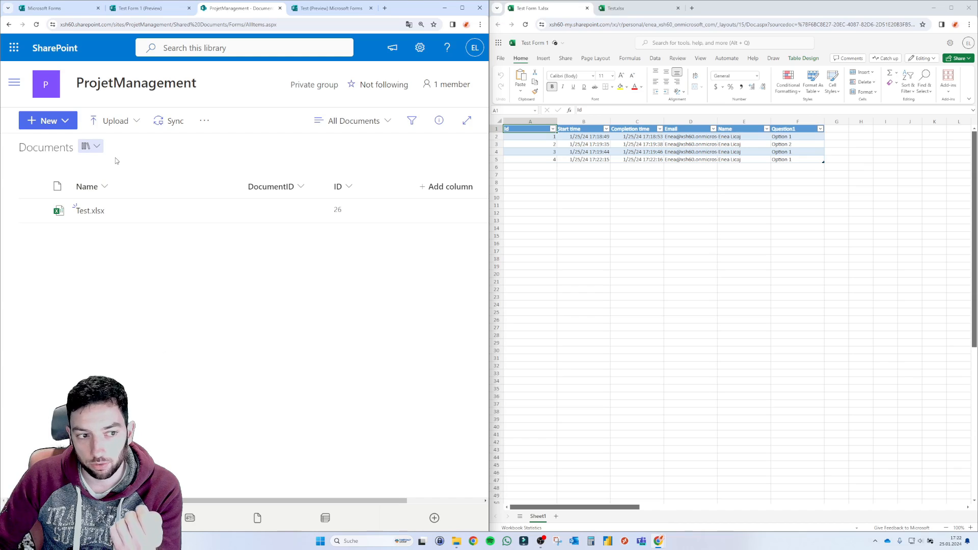
{"action": "left_click", "coordinate": [616, 8]}
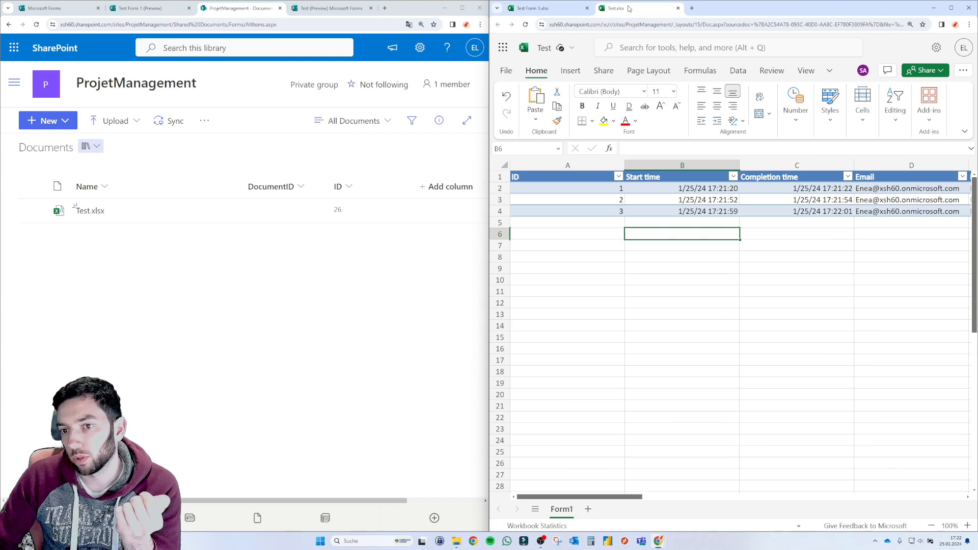
{"action": "left_click", "coordinate": [537, 9]}
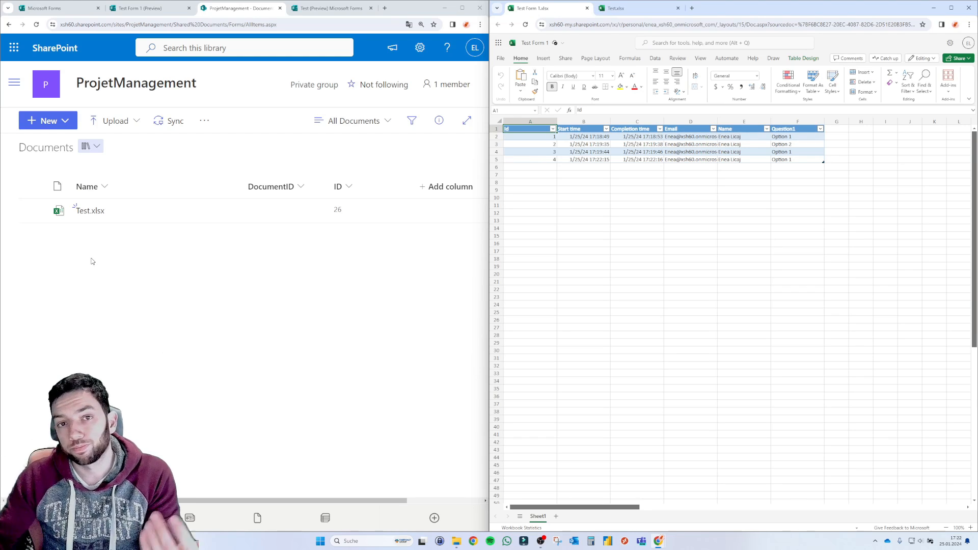
{"action": "mouse_move", "coordinate": [169, 154]}
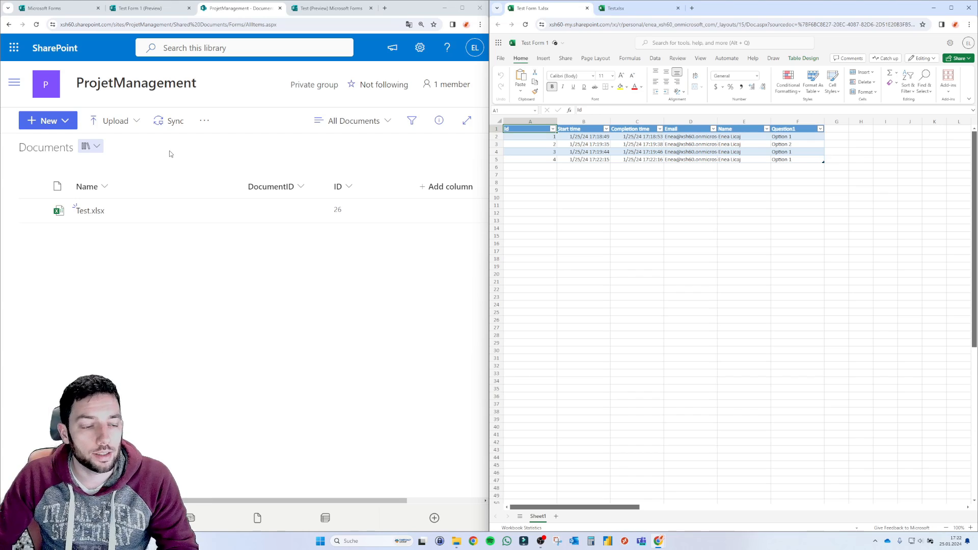